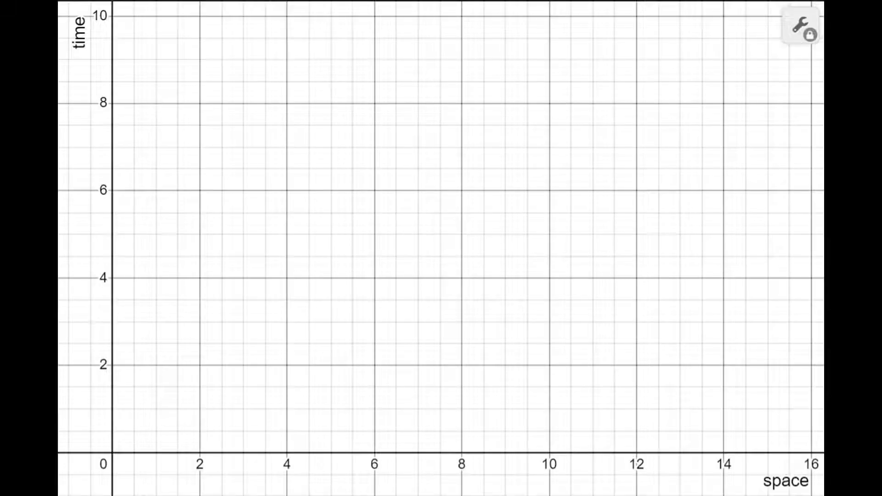
# Step: Draw red annotation lines under the 'space' label and beside the 'time' label
pyautogui.click(785, 481)
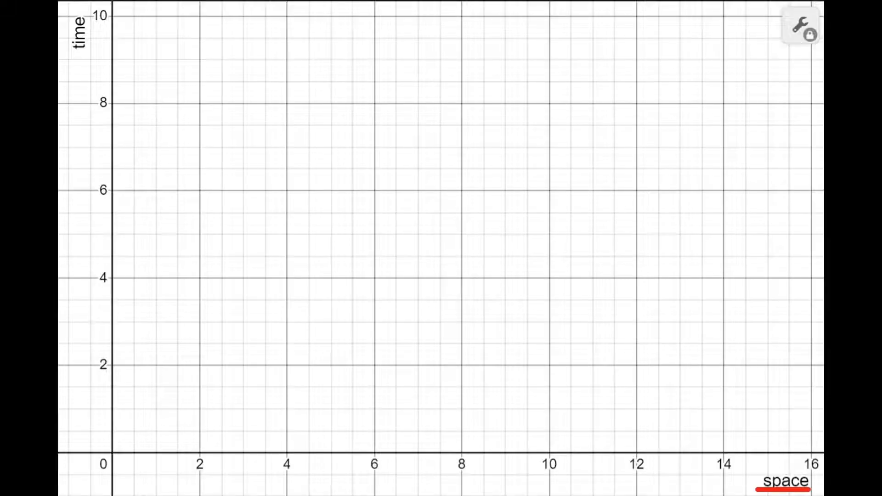
pyautogui.moveTo(87, 17); pyautogui.dragTo(89, 53)
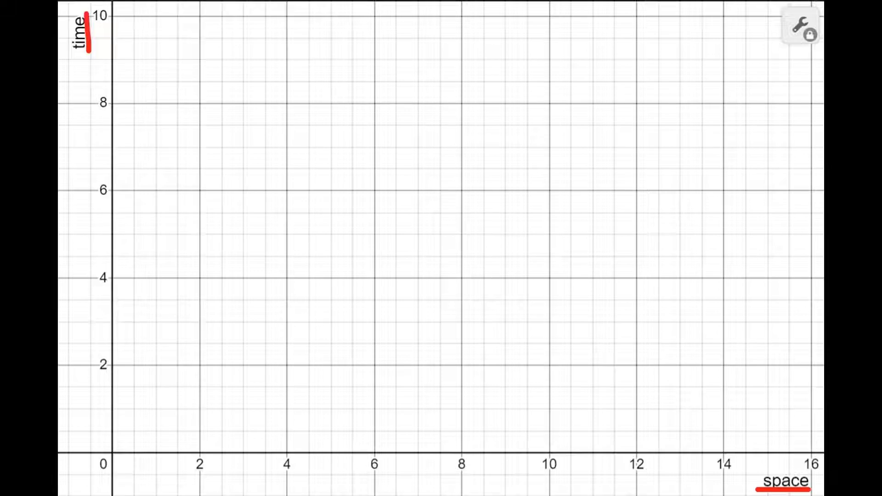